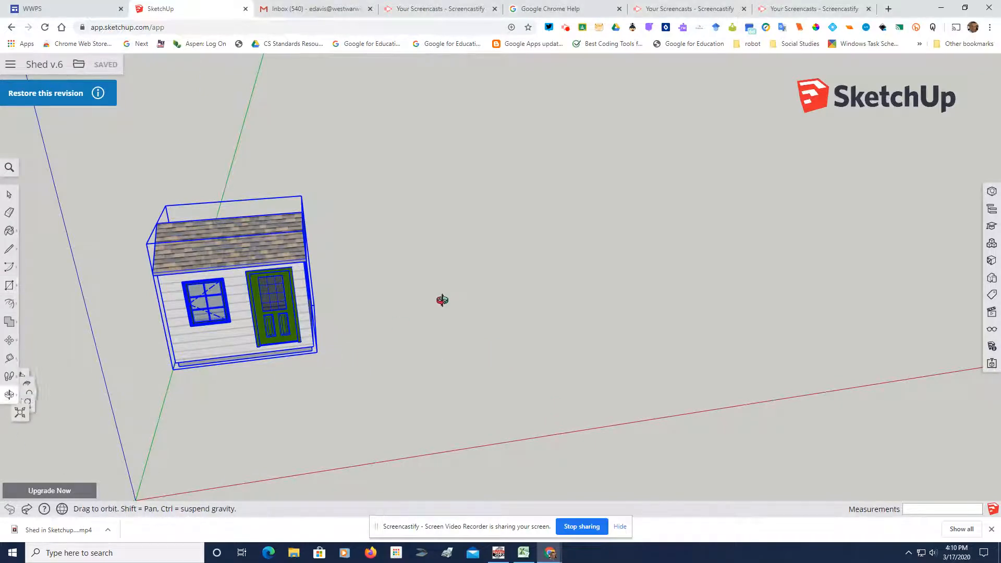
- Move the shed a short distance away from the axes origin
drag(442, 300, 504, 208)
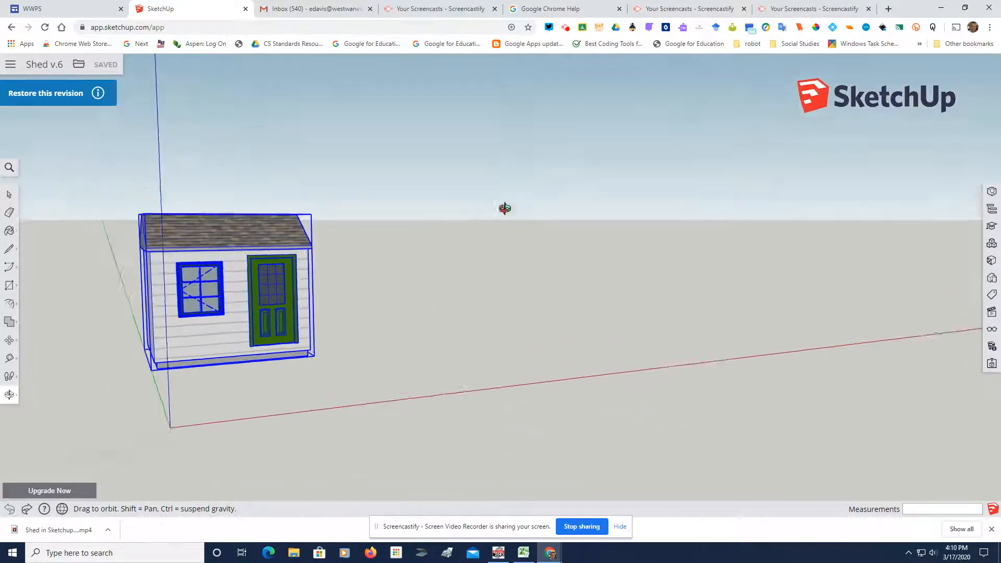
drag(504, 207, 401, 165)
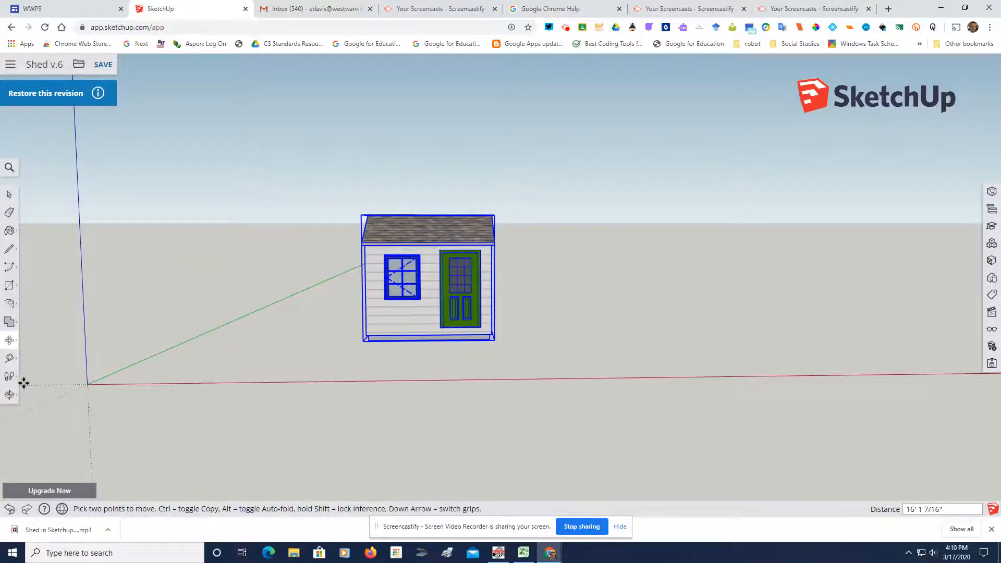
click(10, 394)
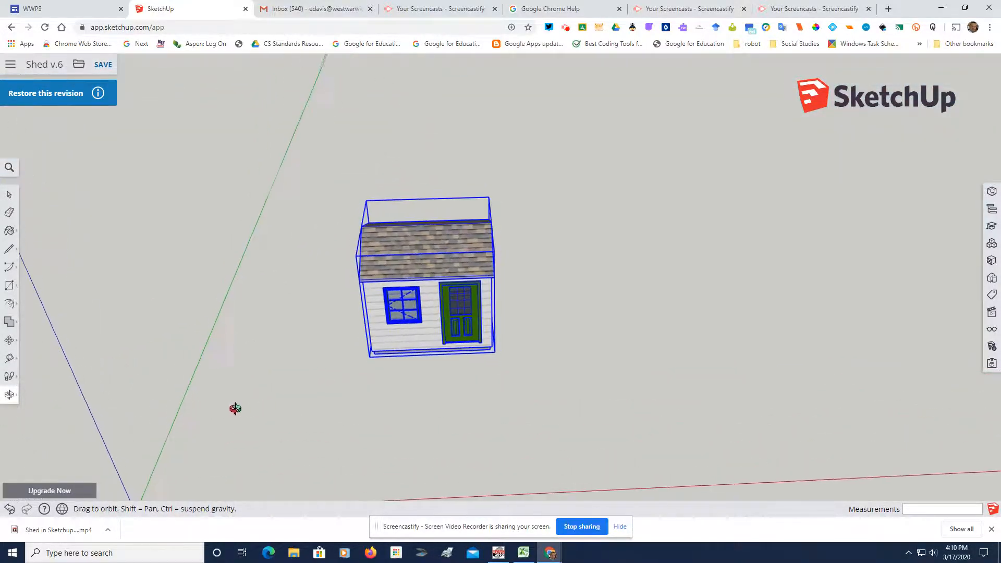
- Orbit the view to look straight down on the shed from above
drag(235, 409, 289, 452)
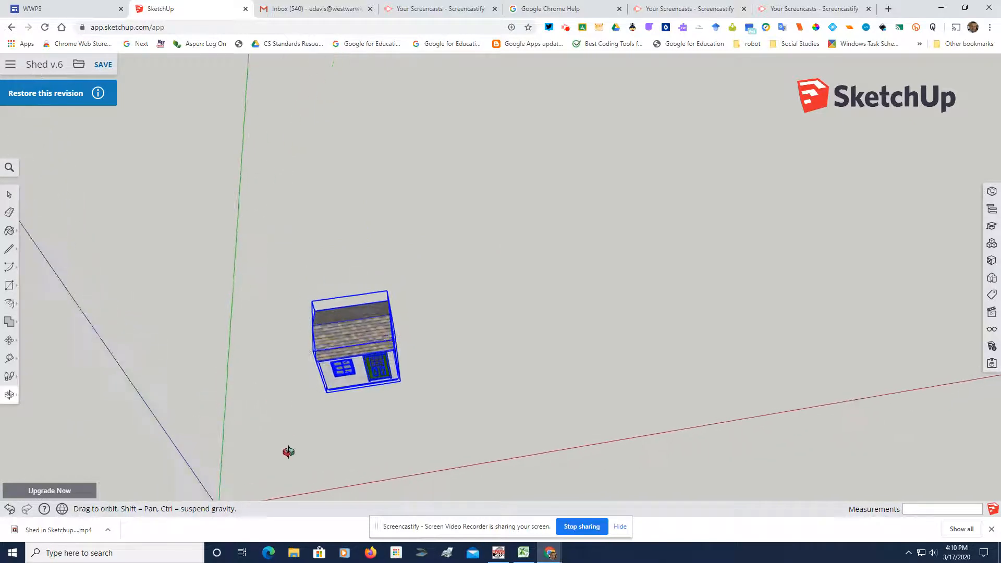
drag(288, 451, 234, 471)
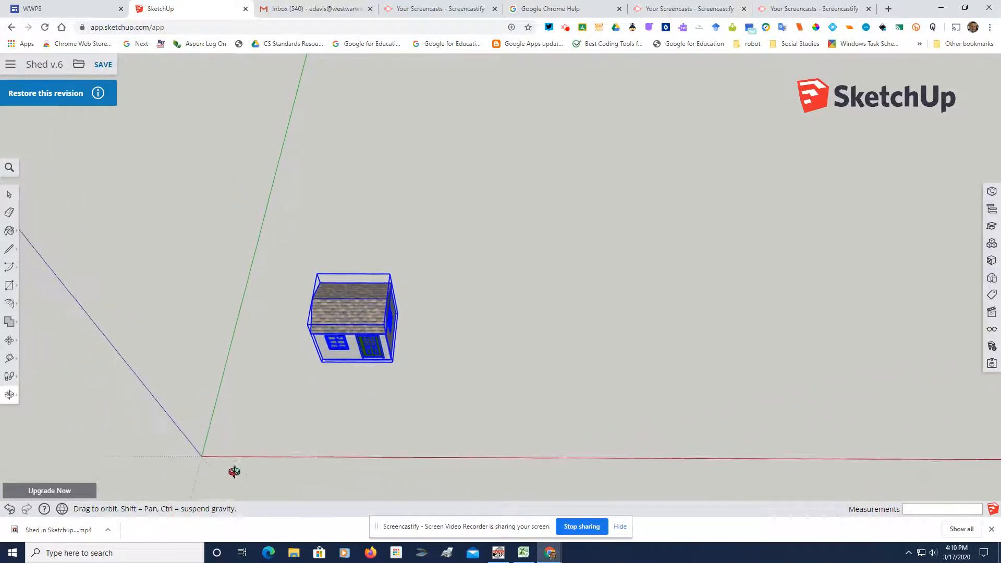
drag(234, 472, 508, 345)
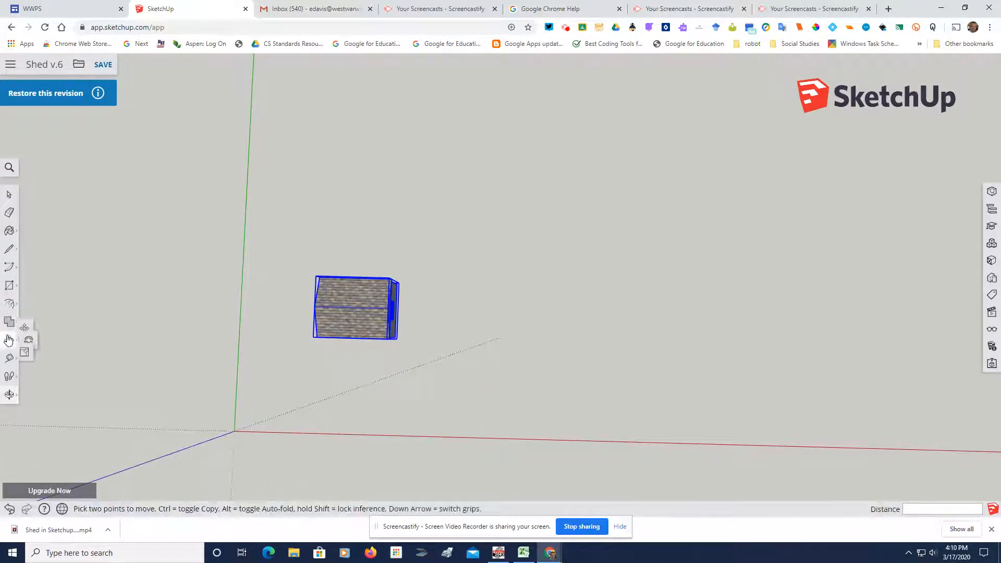
- Draw a large lot rectangle from the origin and a smaller border rectangle around the shed
drag(355, 308, 412, 308)
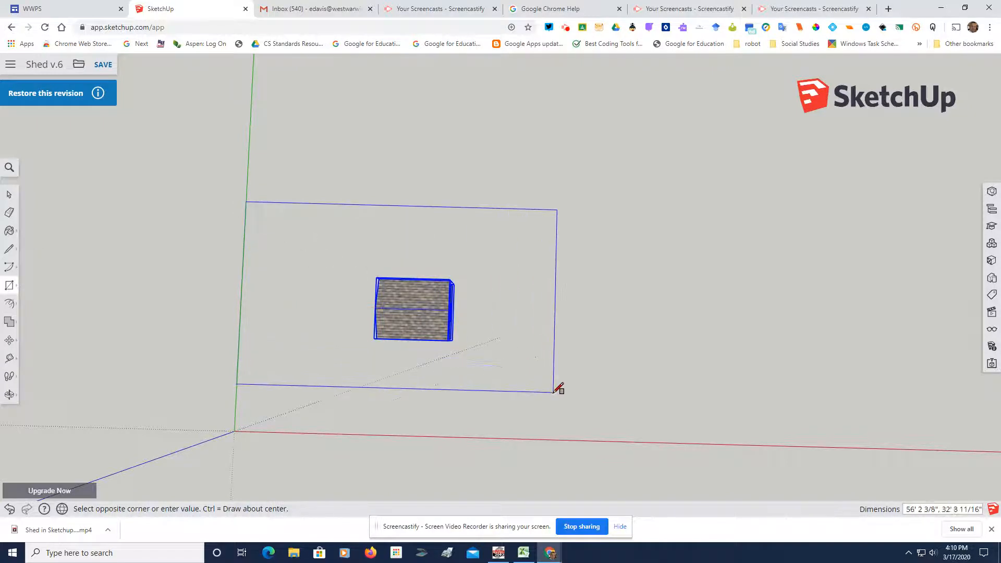
drag(558, 387, 565, 439)
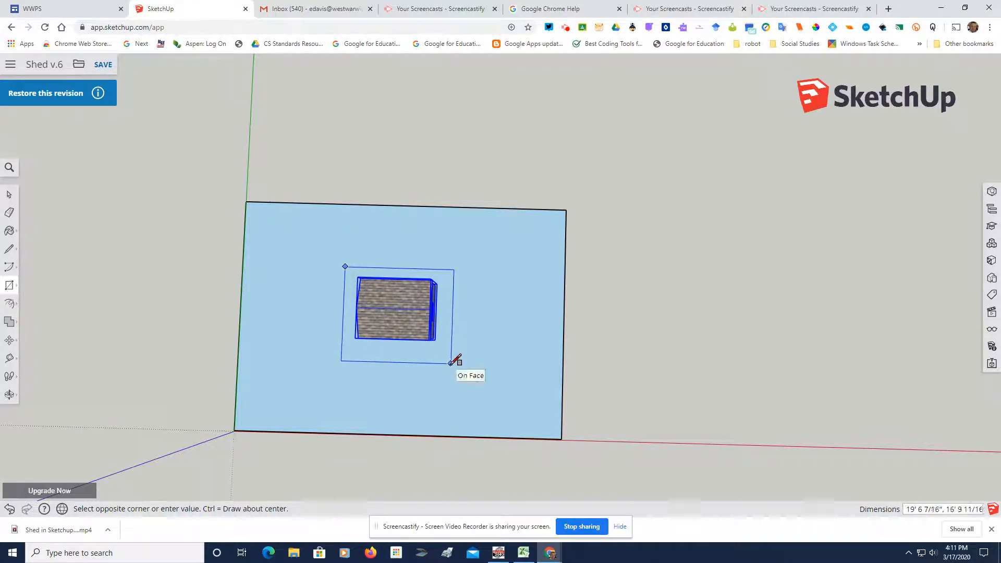
key(Escape)
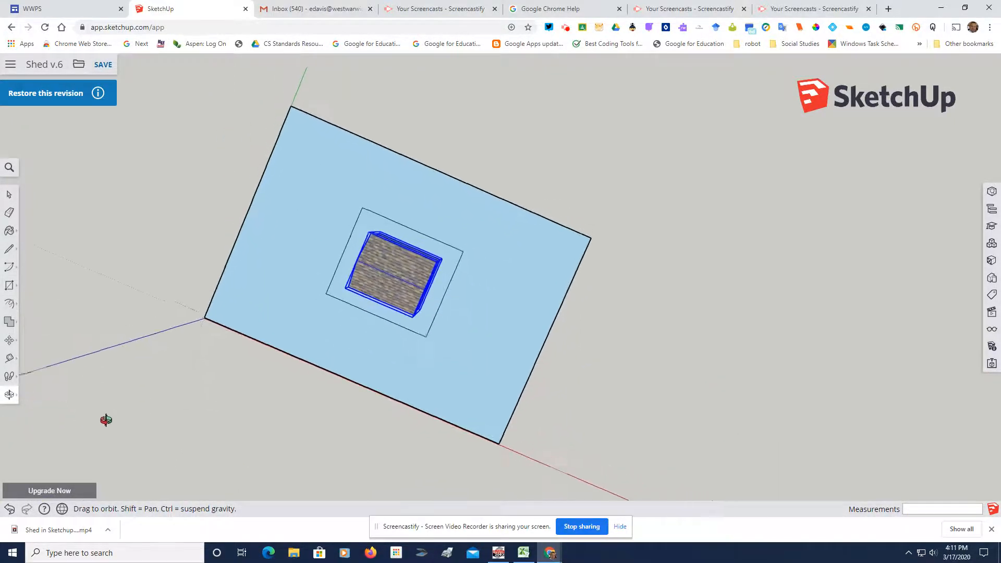
drag(107, 420, 179, 439)
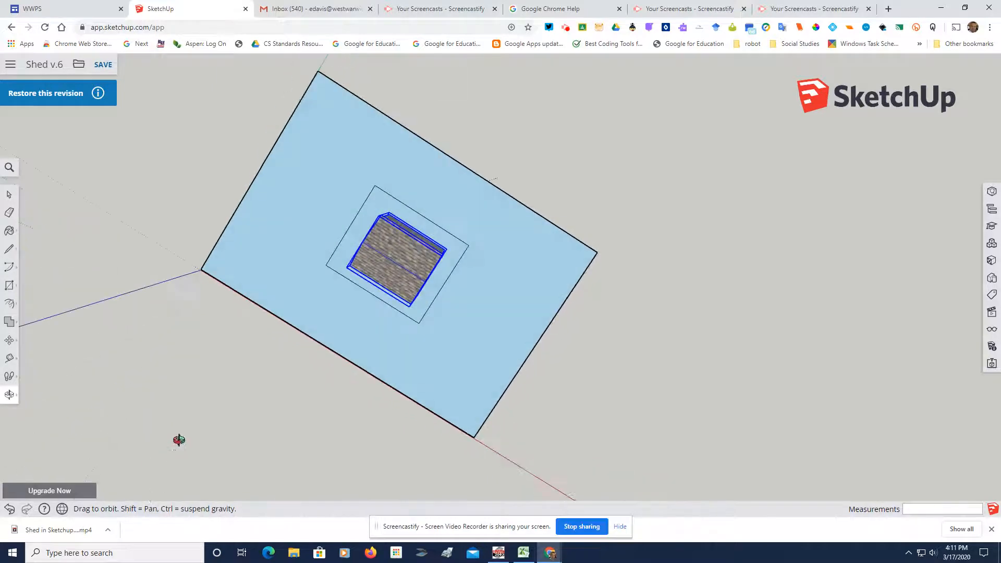
drag(179, 440, 151, 230)
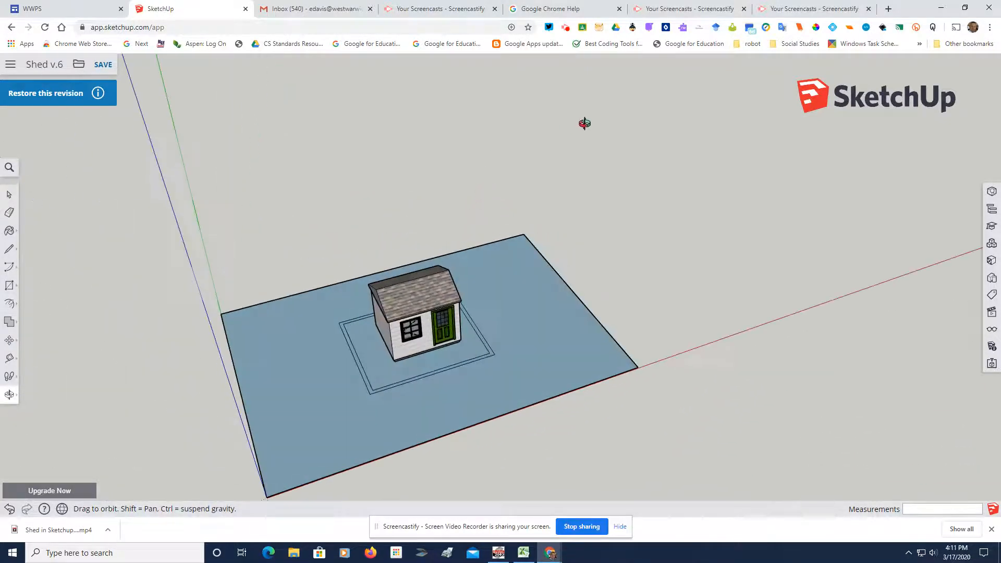
drag(584, 123, 549, 317)
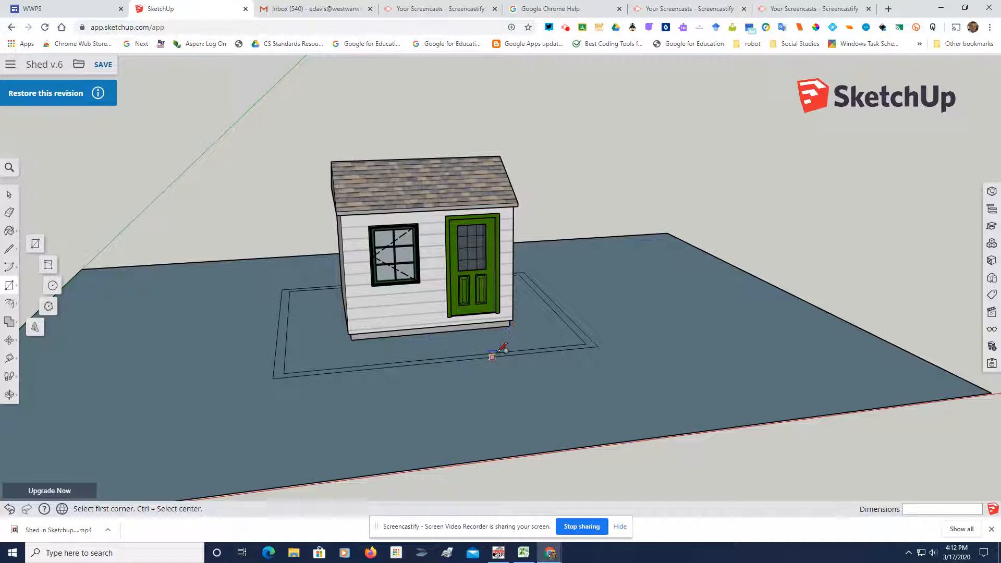
mouse_move(507, 333)
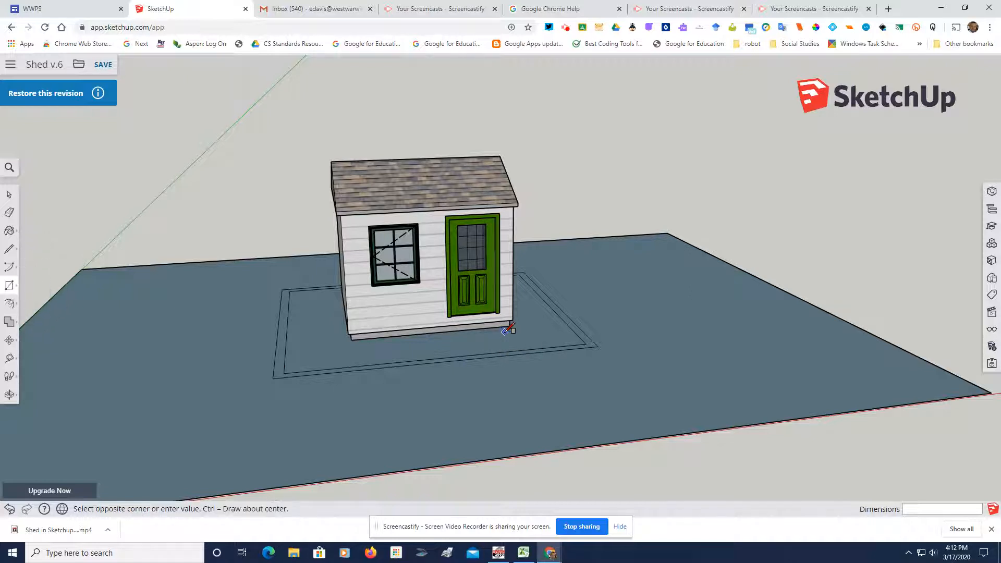
- Draw a narrow walkway rectangle from the shed's front corner to the lot edge
drag(509, 330, 479, 370)
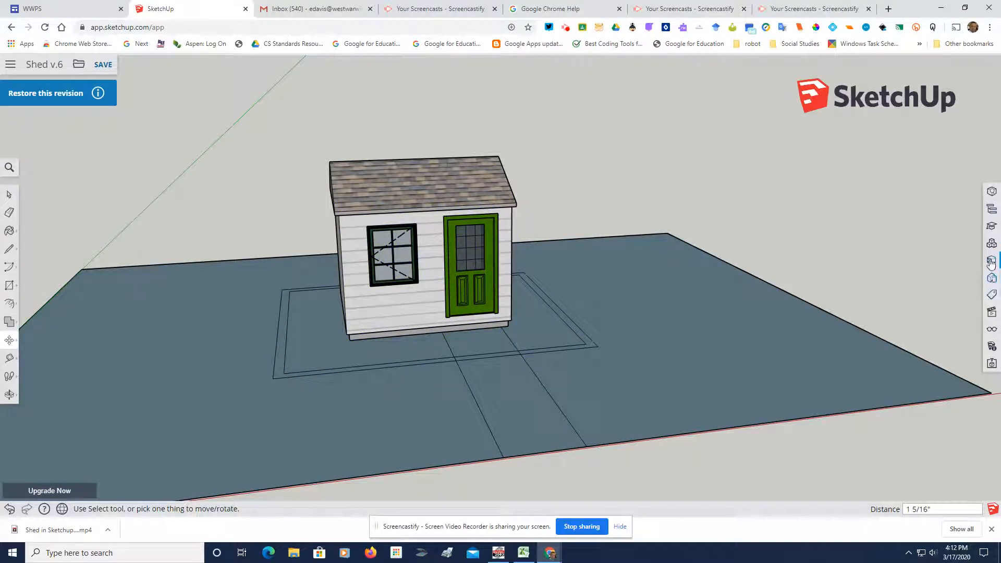
- Paint the lot with Grass Dark Green from Landscaping, Fencing and Vegetation materials
click(992, 260)
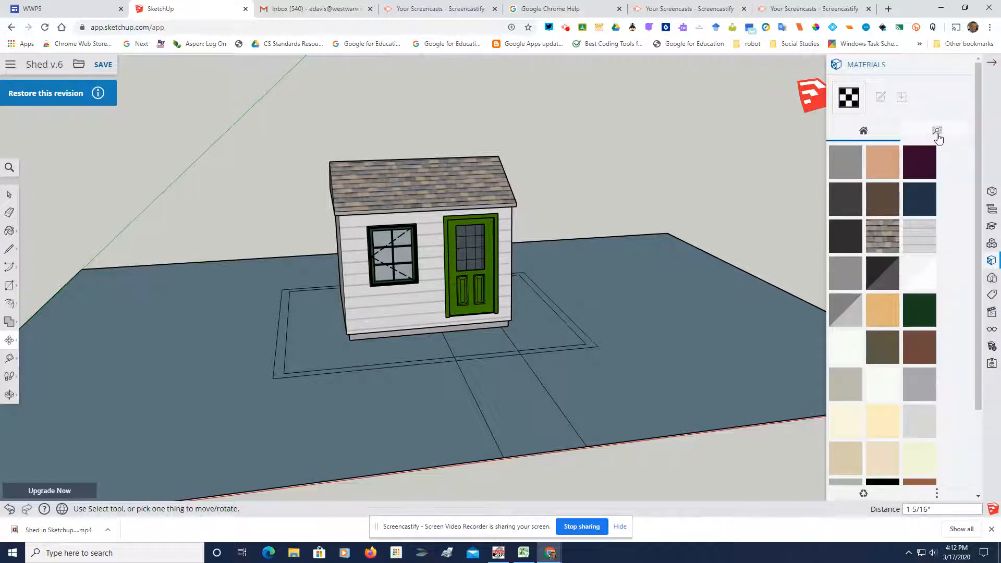
click(937, 131)
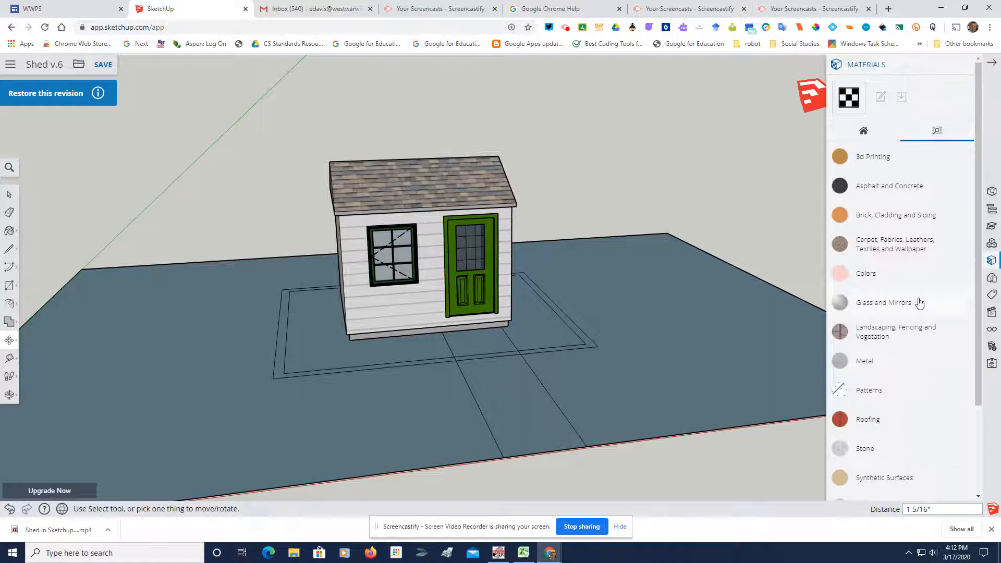
click(896, 332)
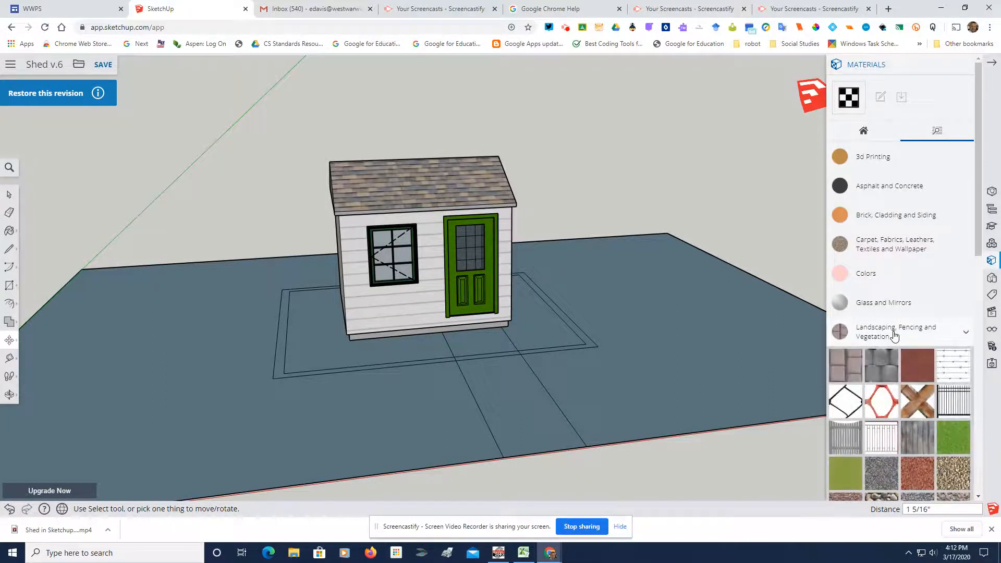
click(953, 438)
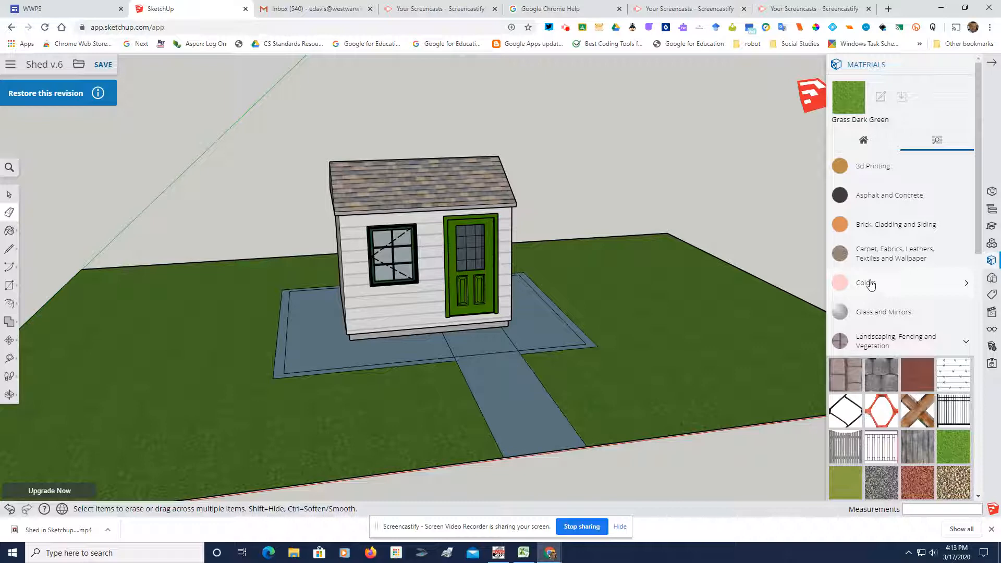
click(896, 224)
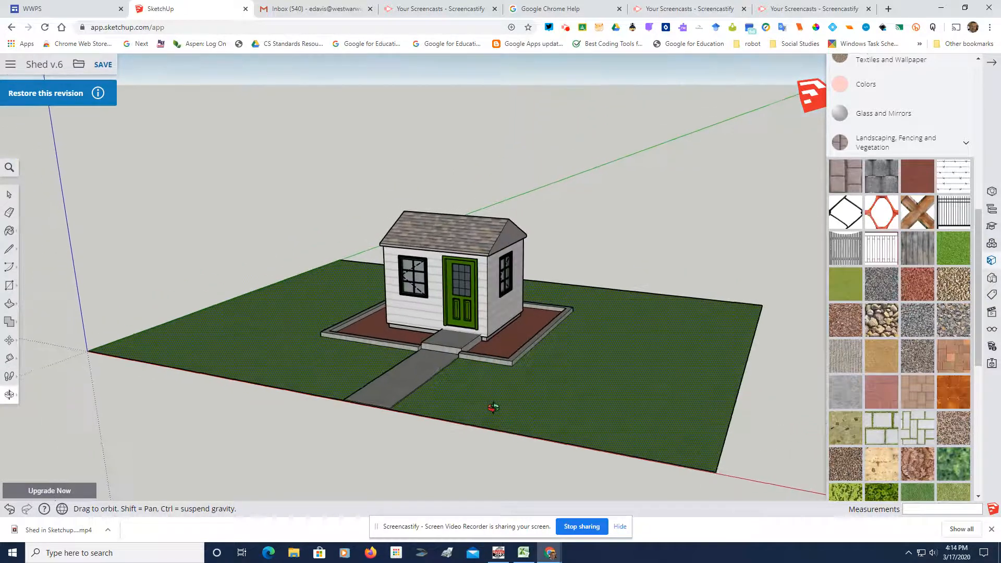
- Push/pull the step faces in front of the shed door to form the steps
click(9, 285)
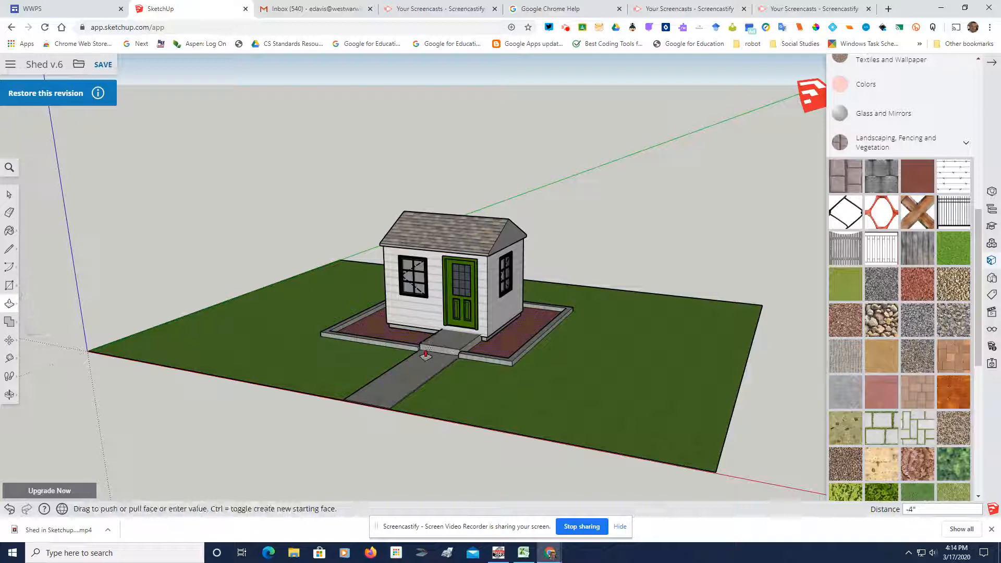
drag(425, 353, 426, 360)
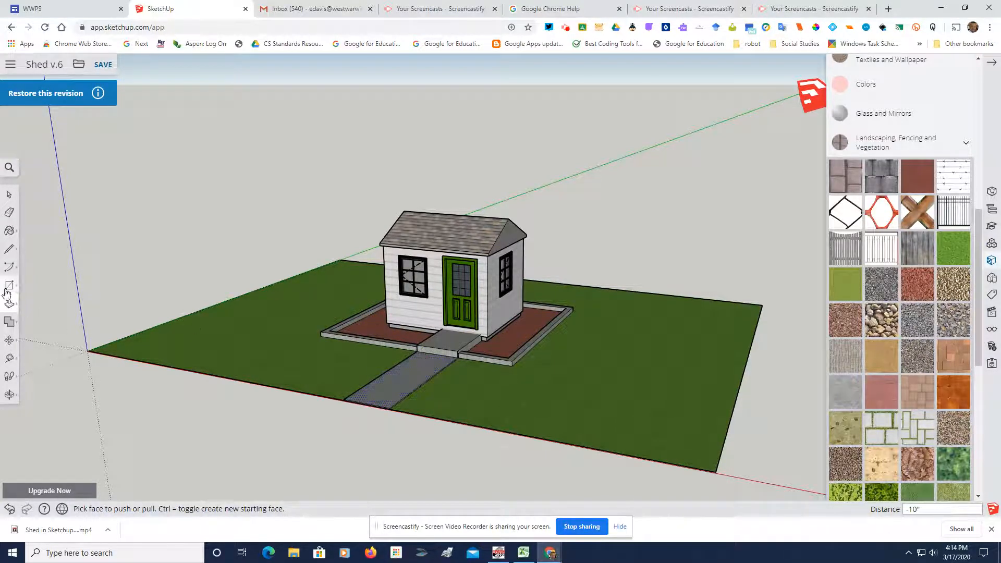
click(10, 285)
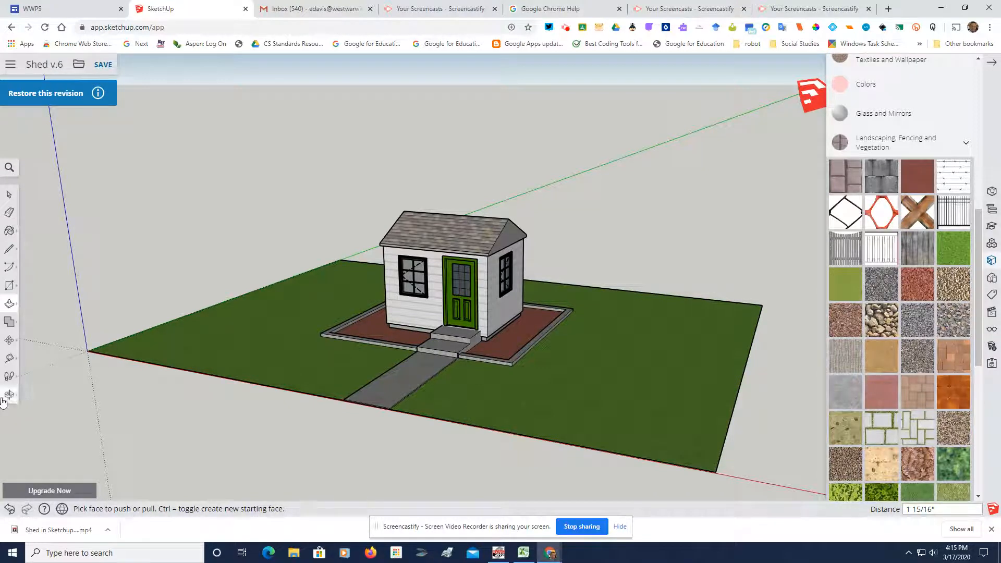
click(9, 394)
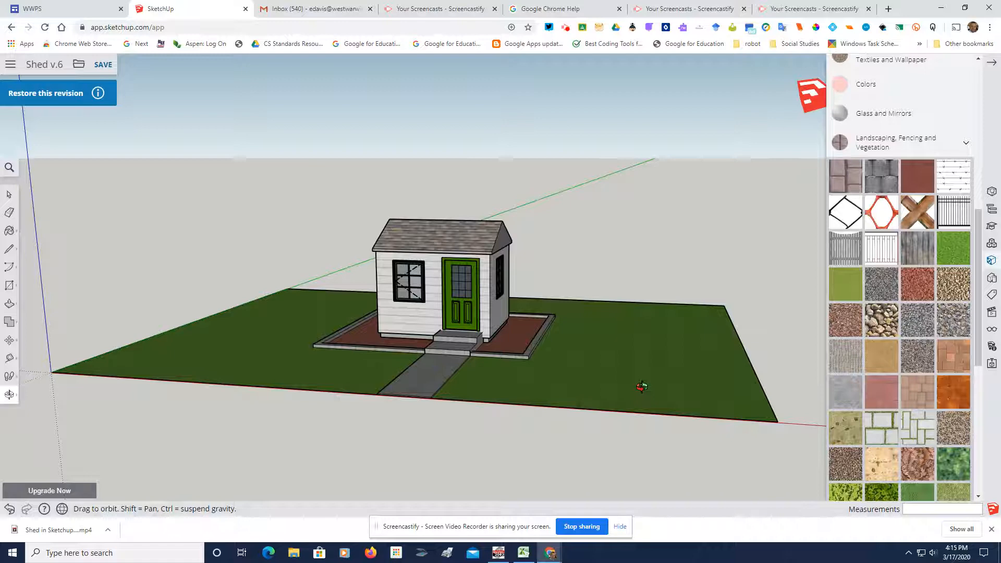
mouse_move(558, 174)
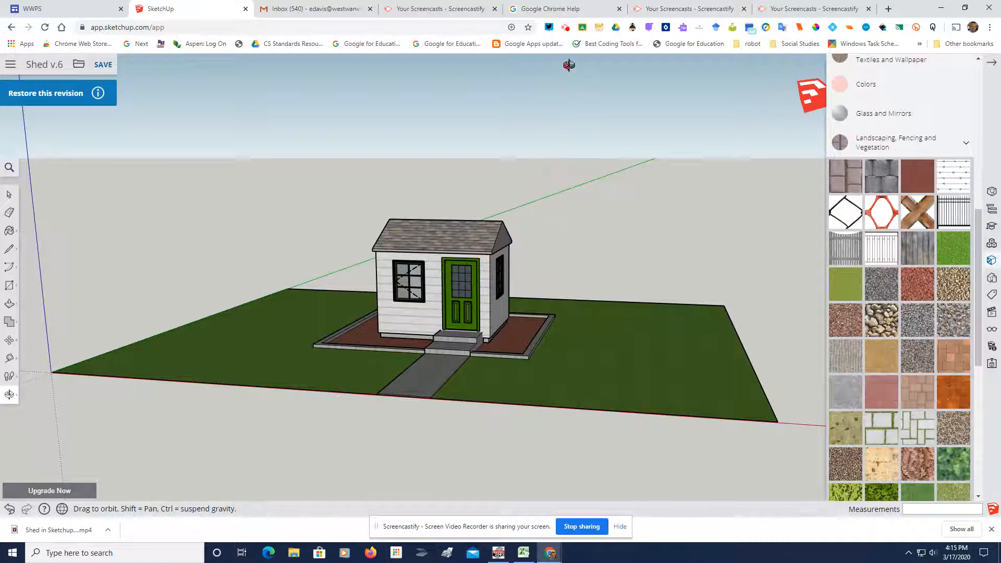
mouse_move(565, 28)
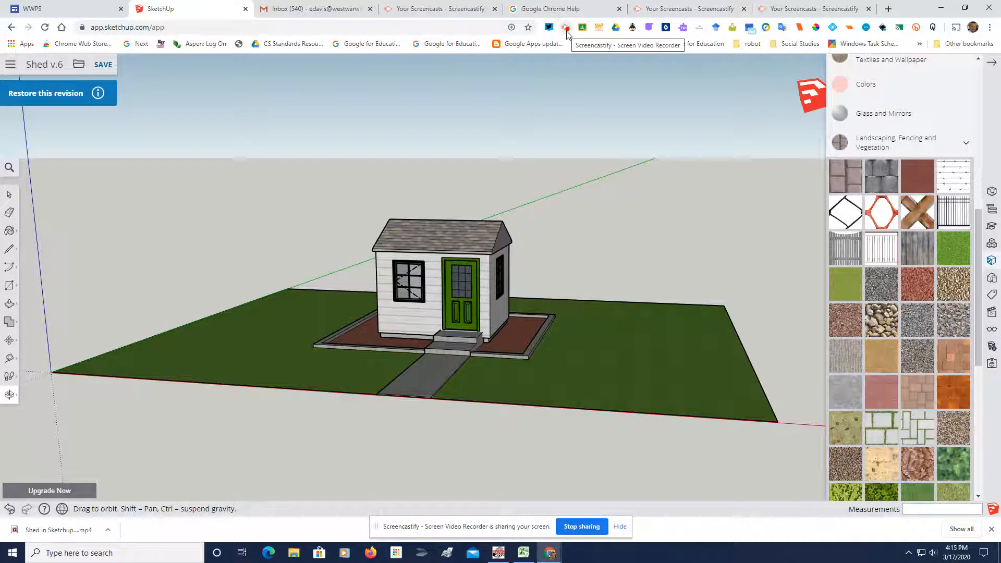